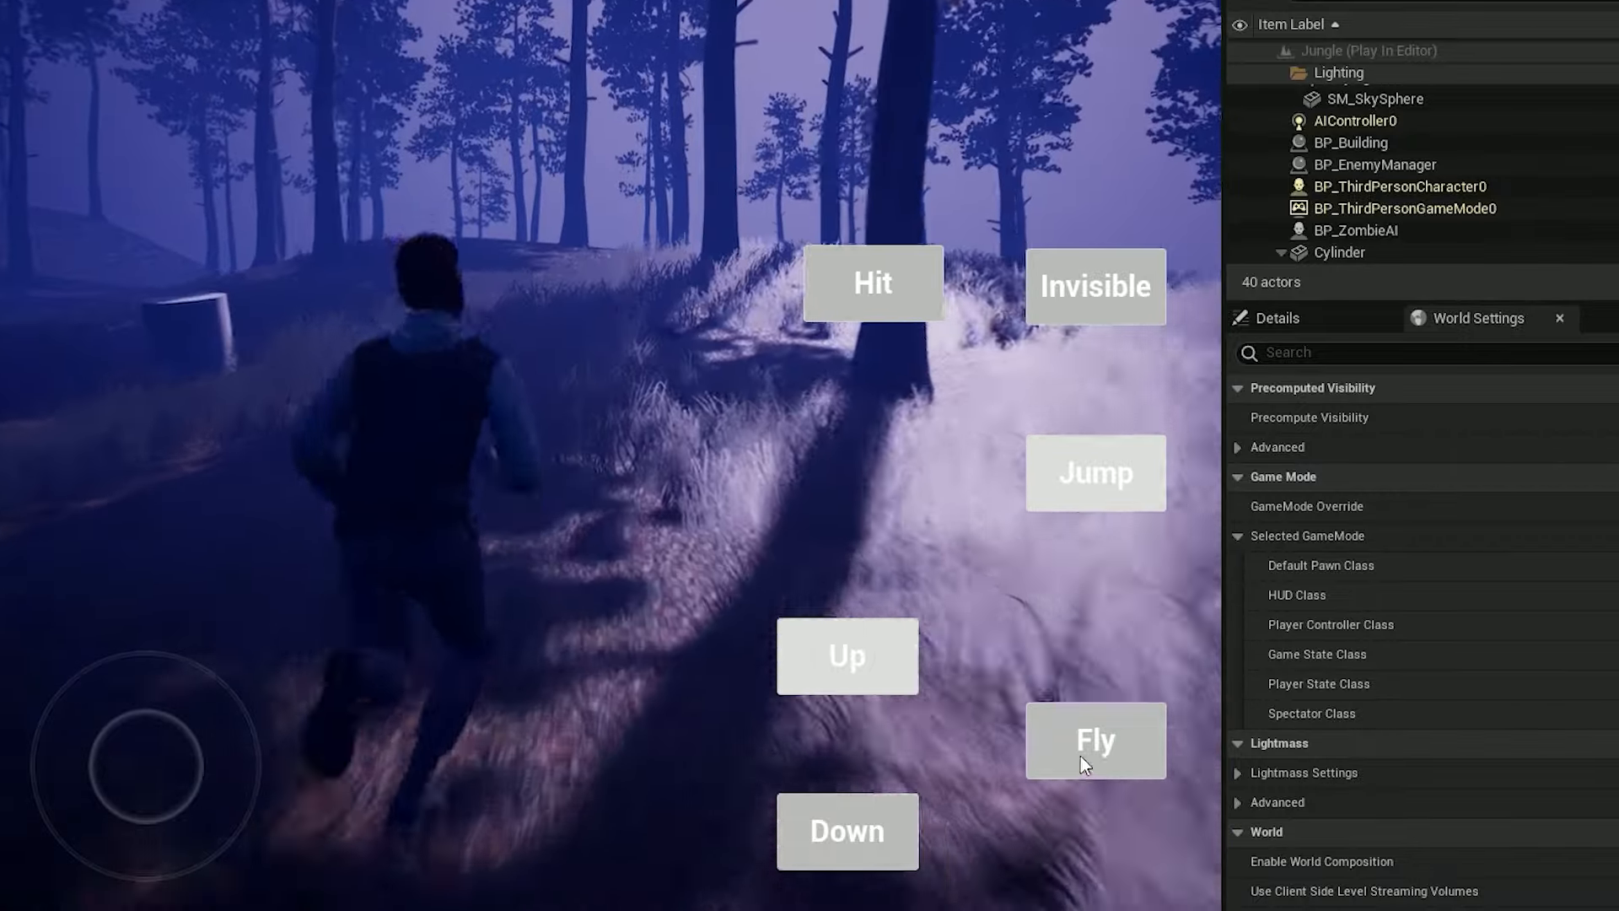
- Add a Set Visibility node from the mesh pin after Set Relative Location And Rotation
click(845, 656)
text(set vis)
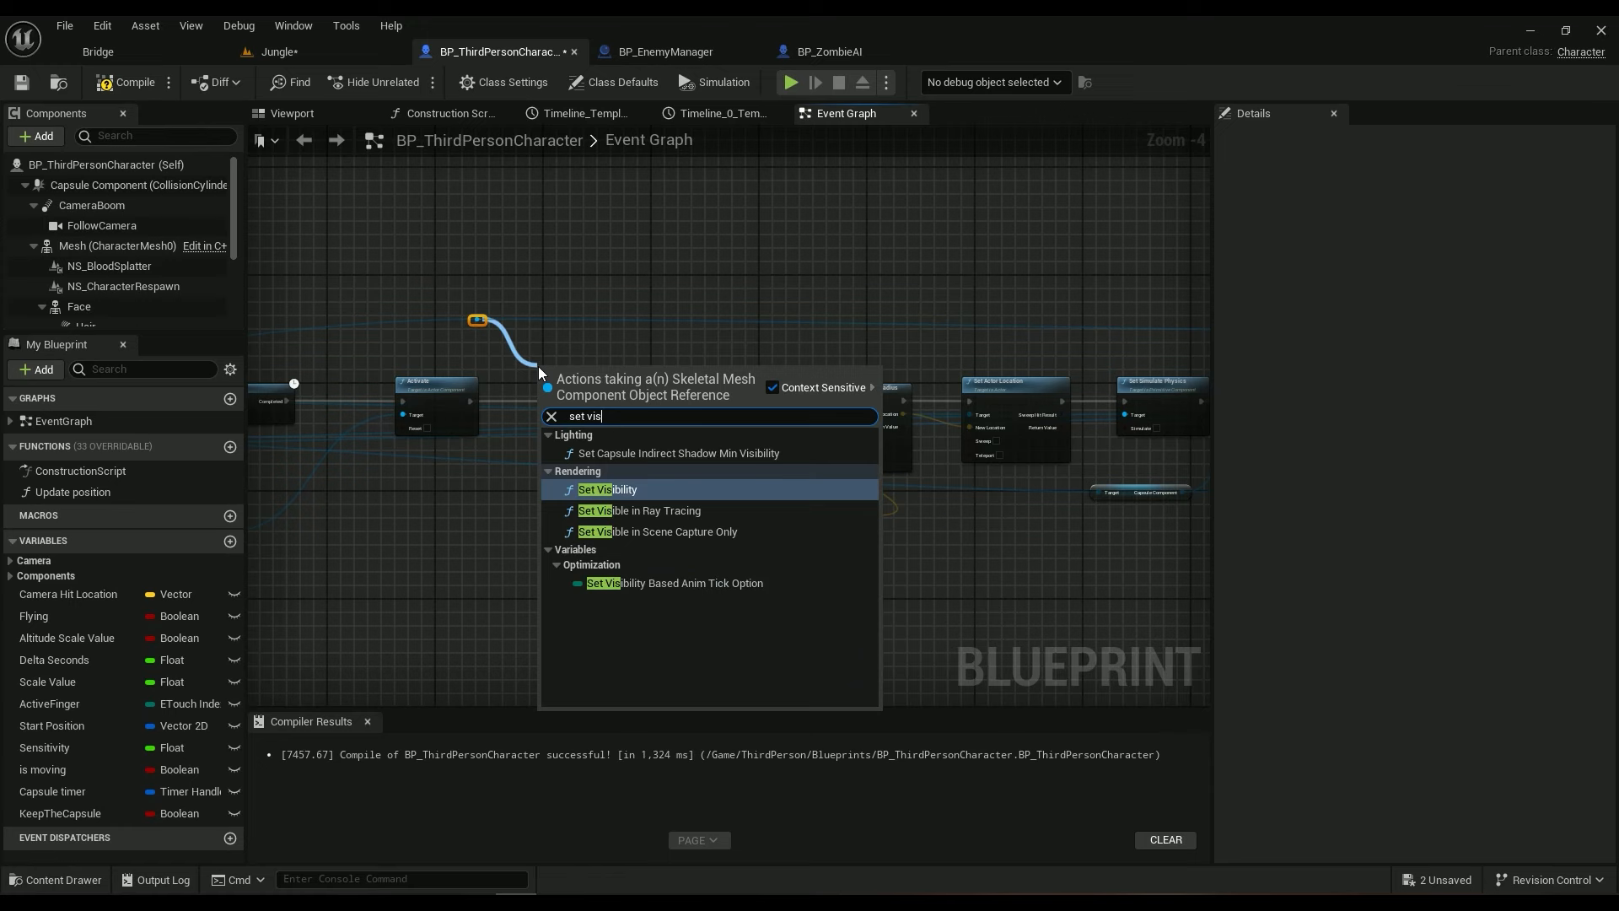
click(607, 489)
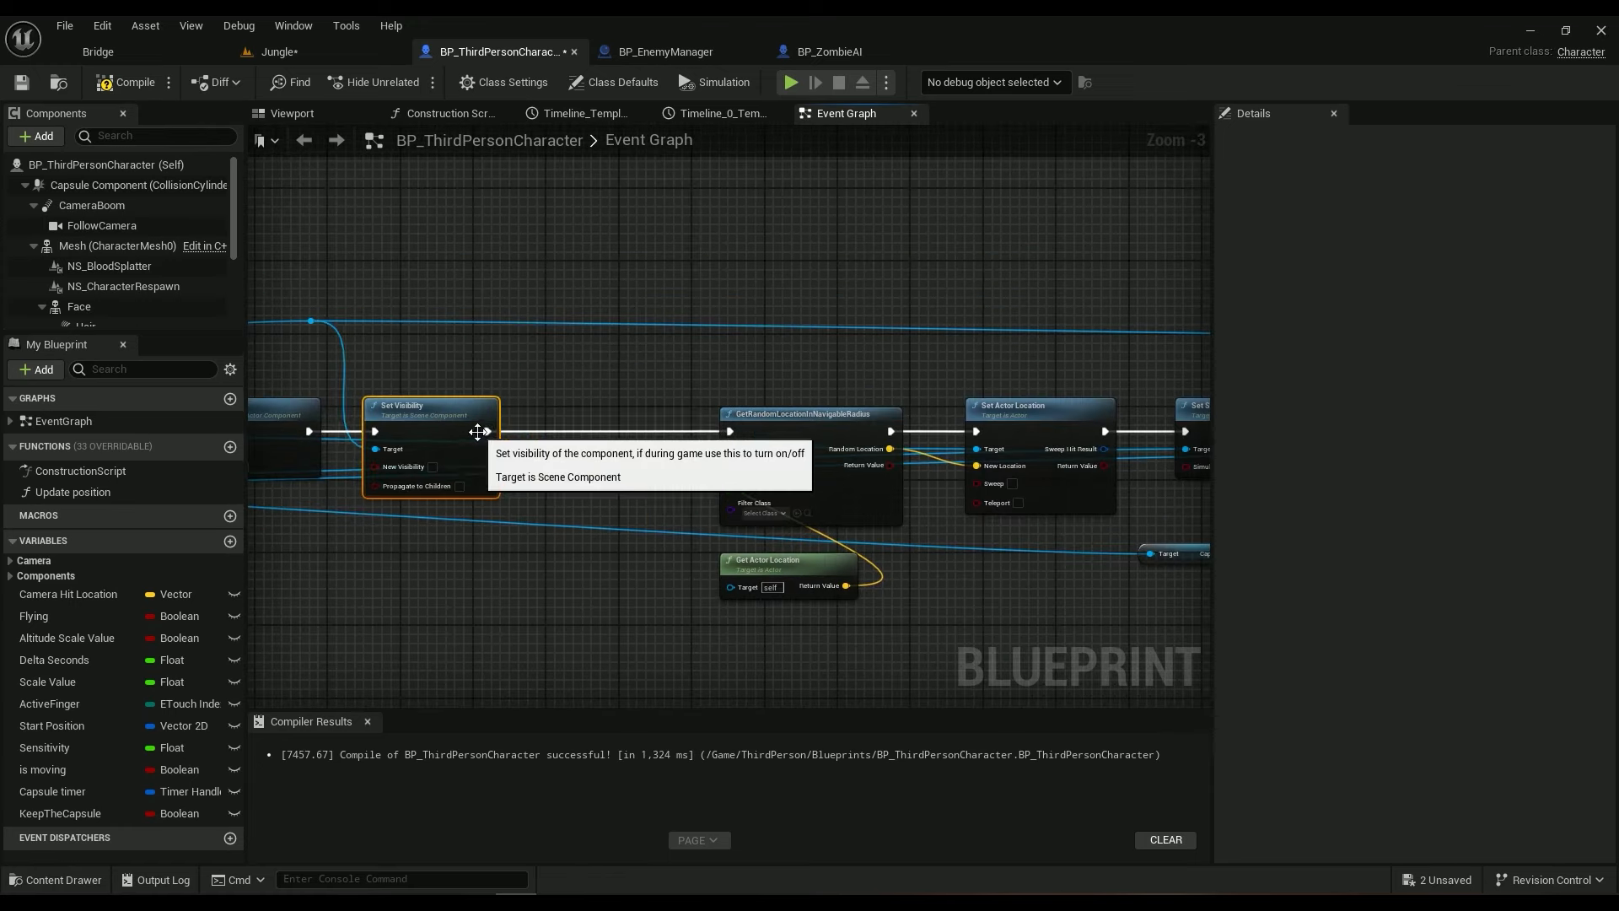
scroll(down, 3)
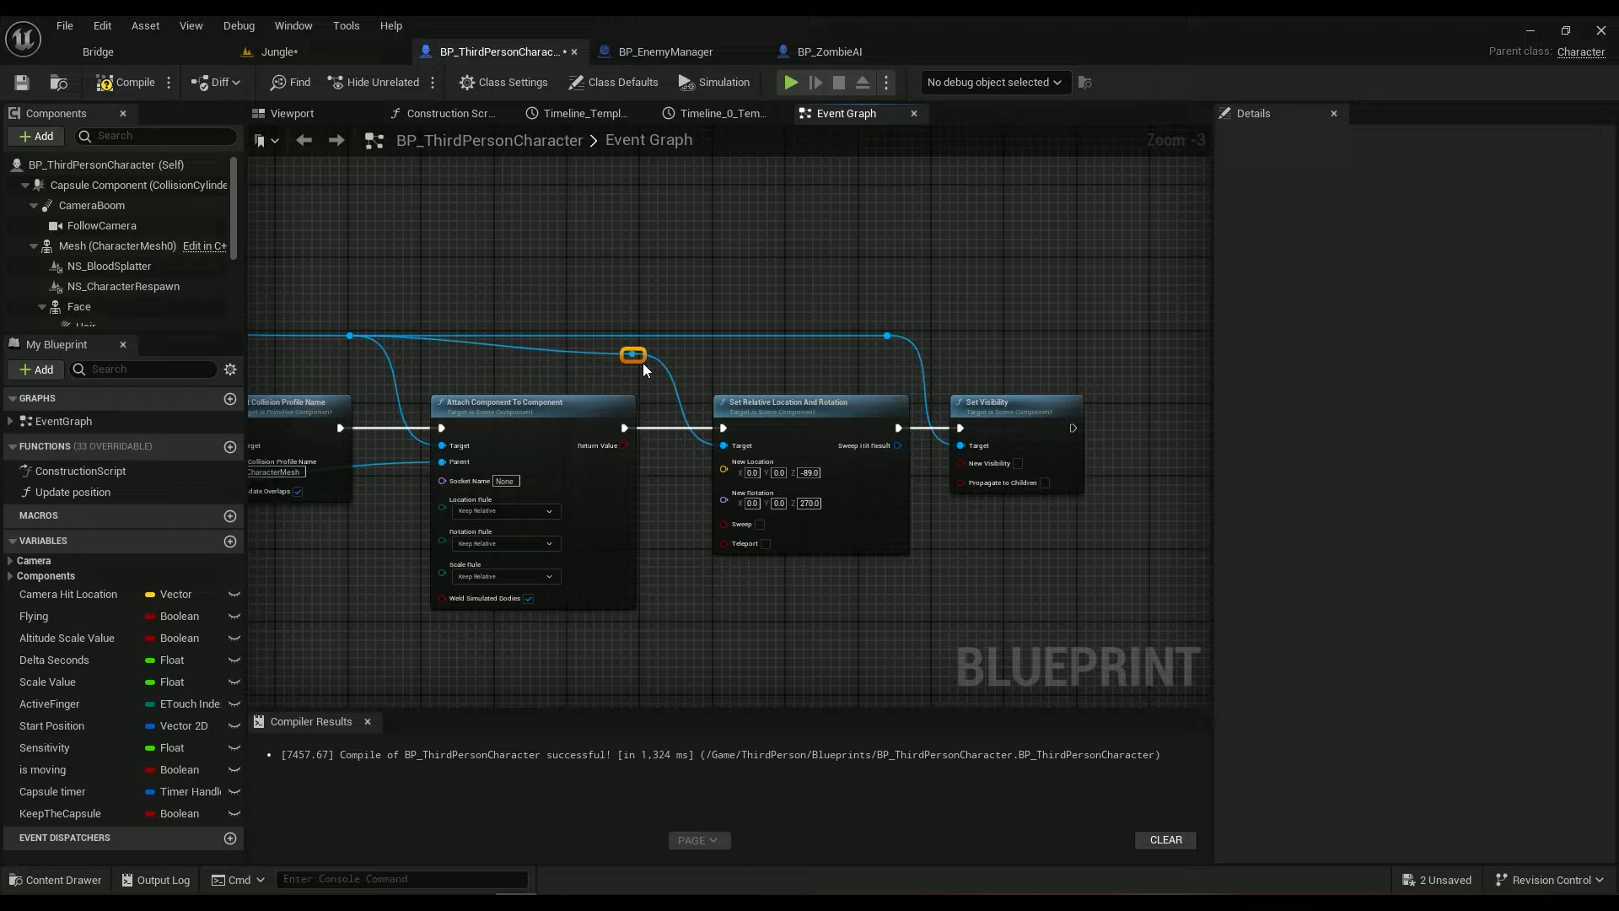
click(1003, 53)
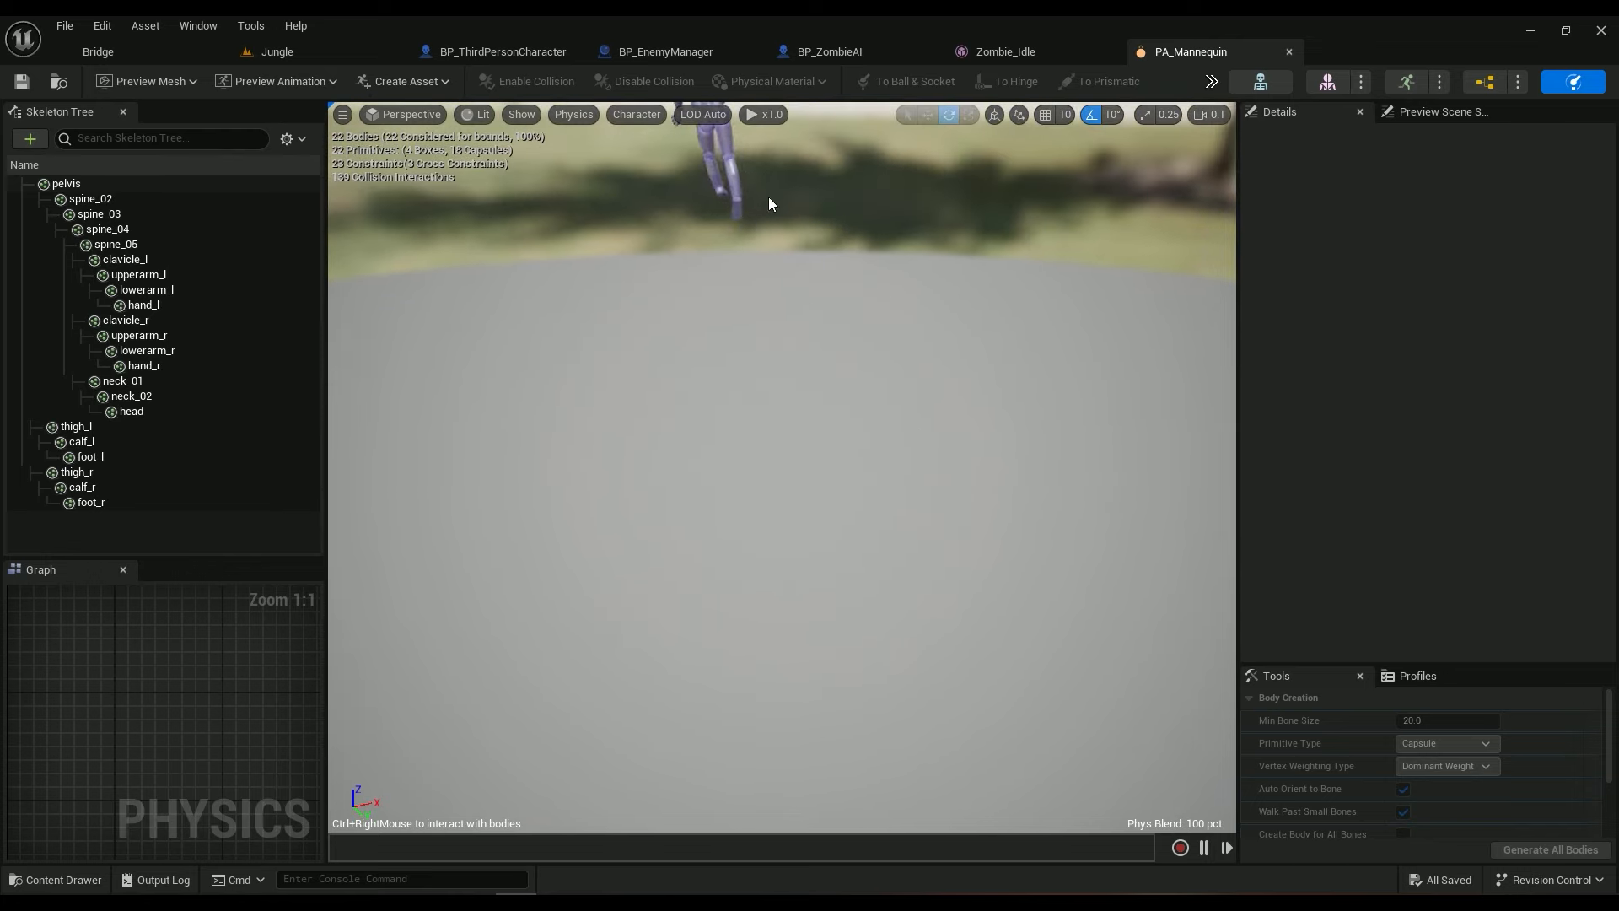
- Switch to the BP_ZombieAI event graph showing the roaming and chasing logic
click(503, 53)
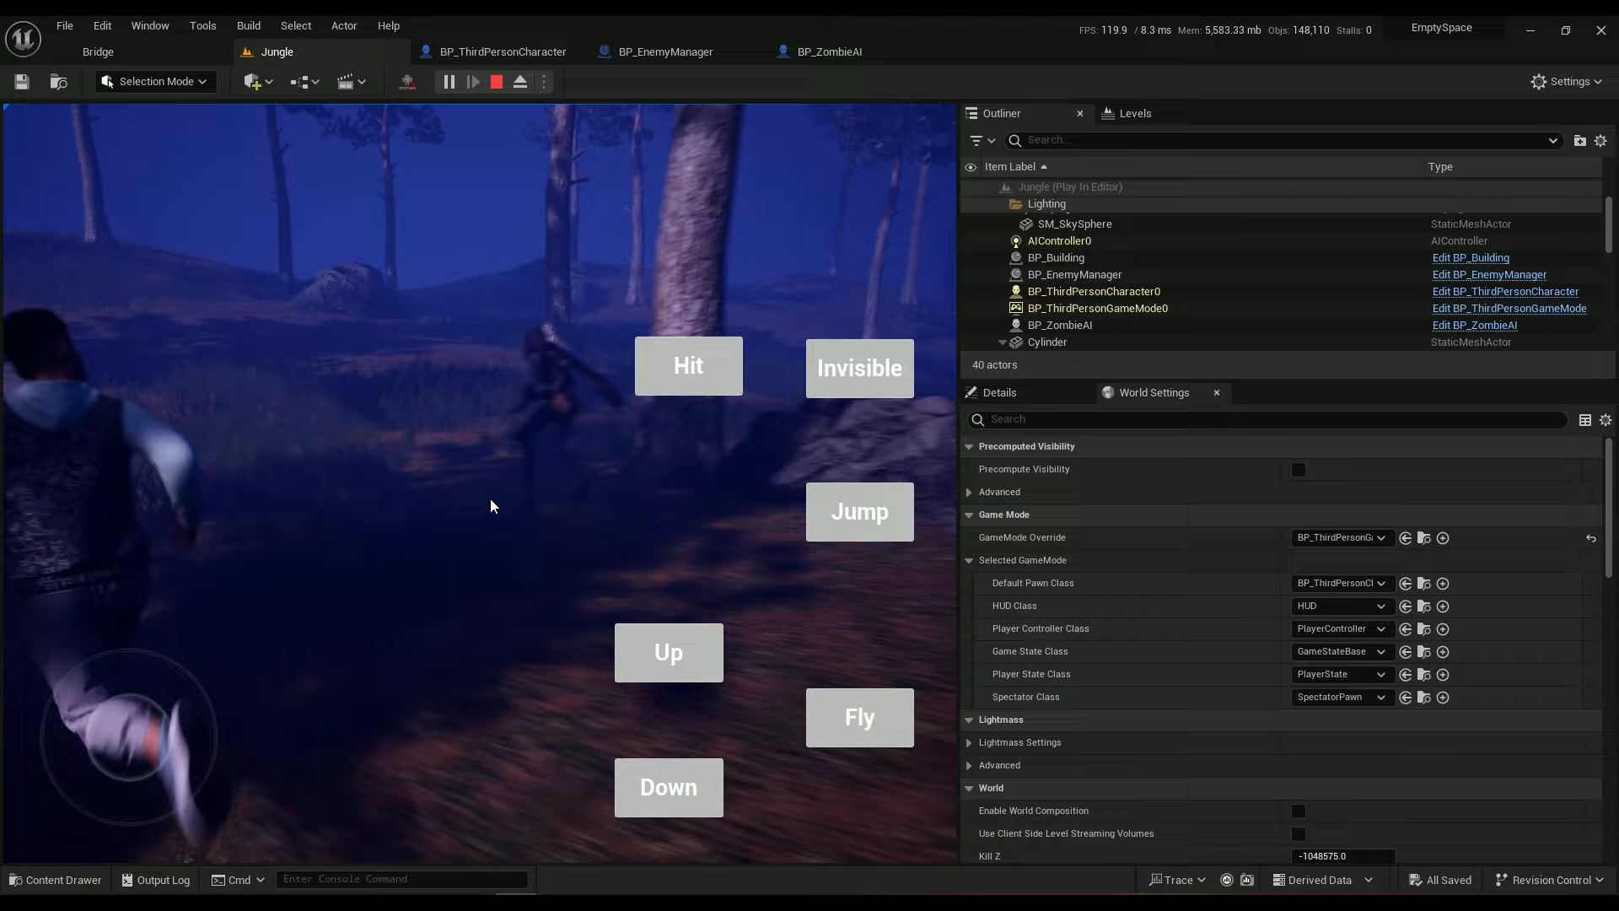
click(828, 53)
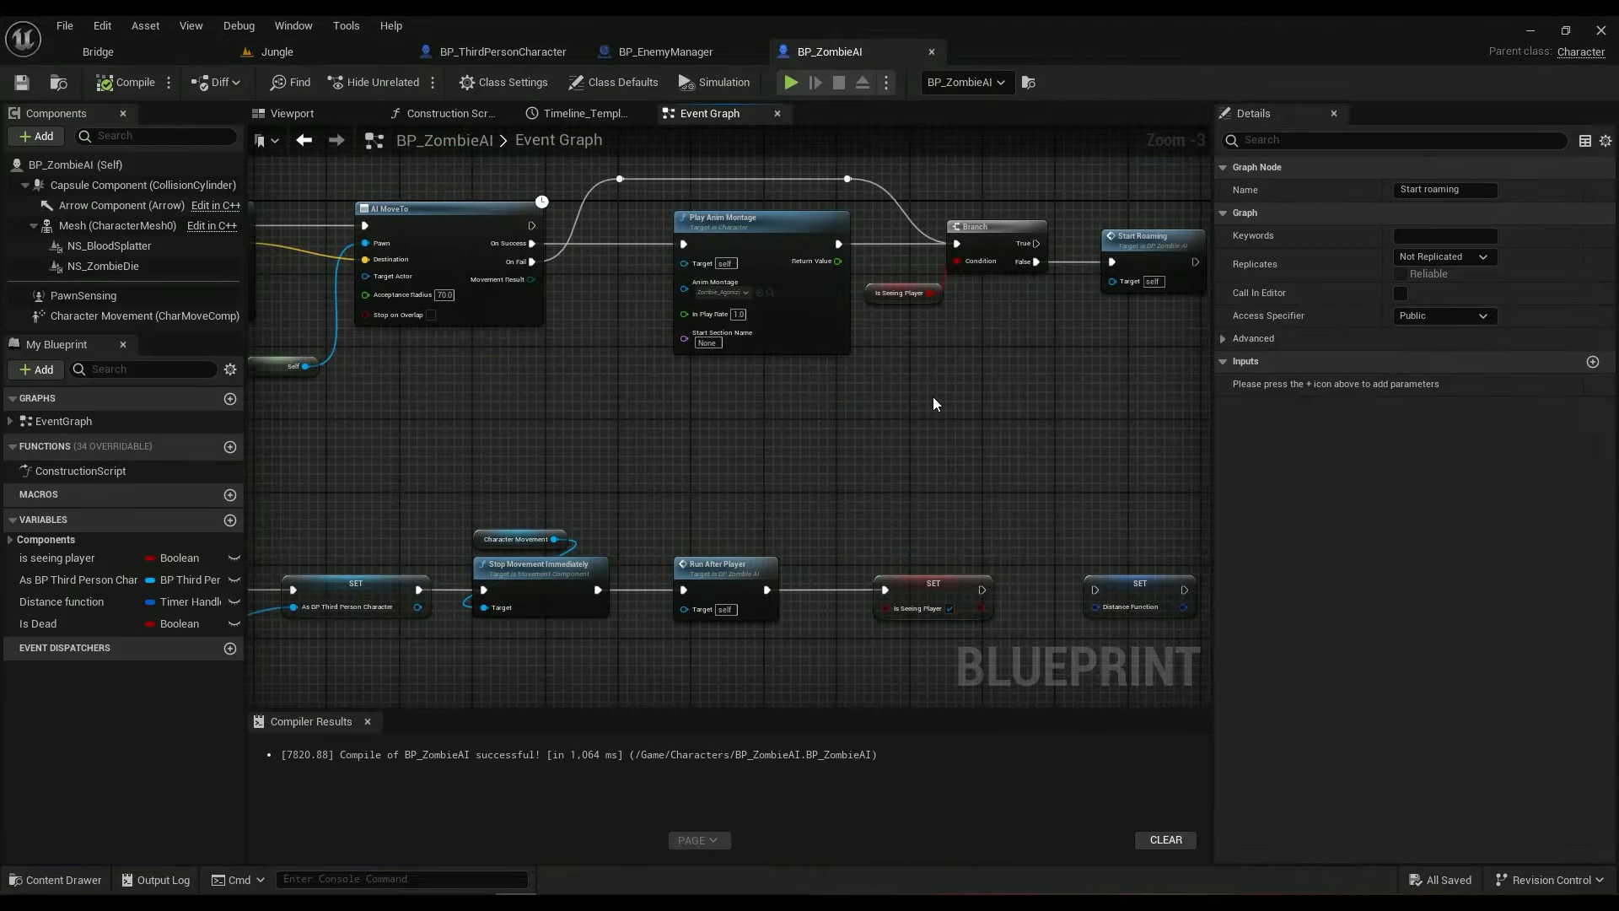
- Return to BP_ThirdPersonCharacter and start a play-test of the Jungle level
click(502, 52)
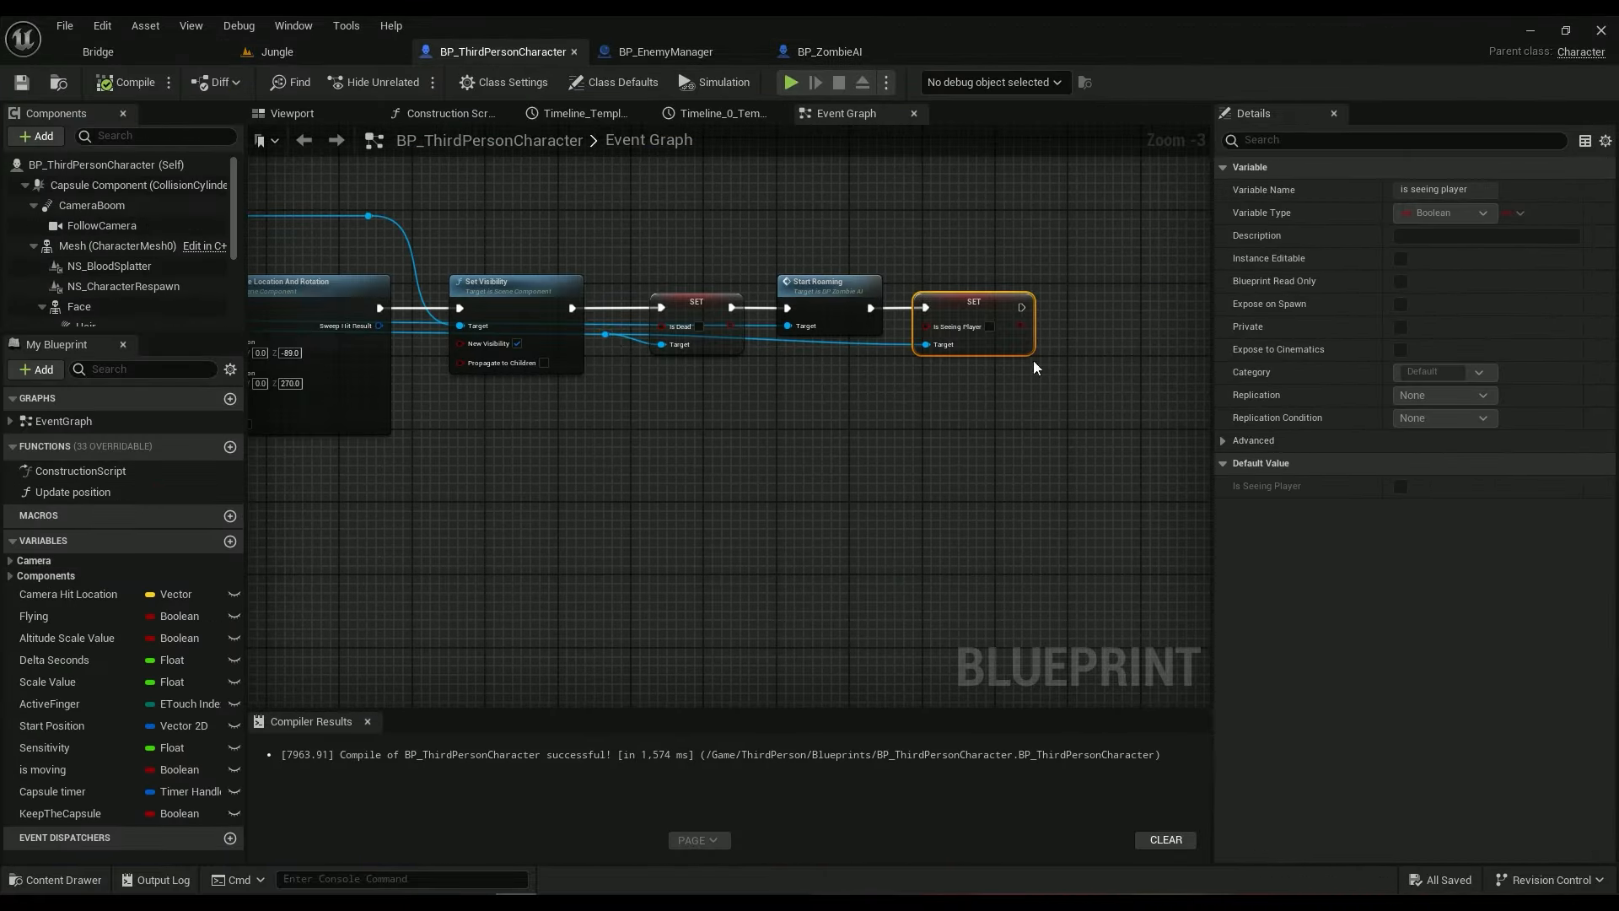
click(664, 52)
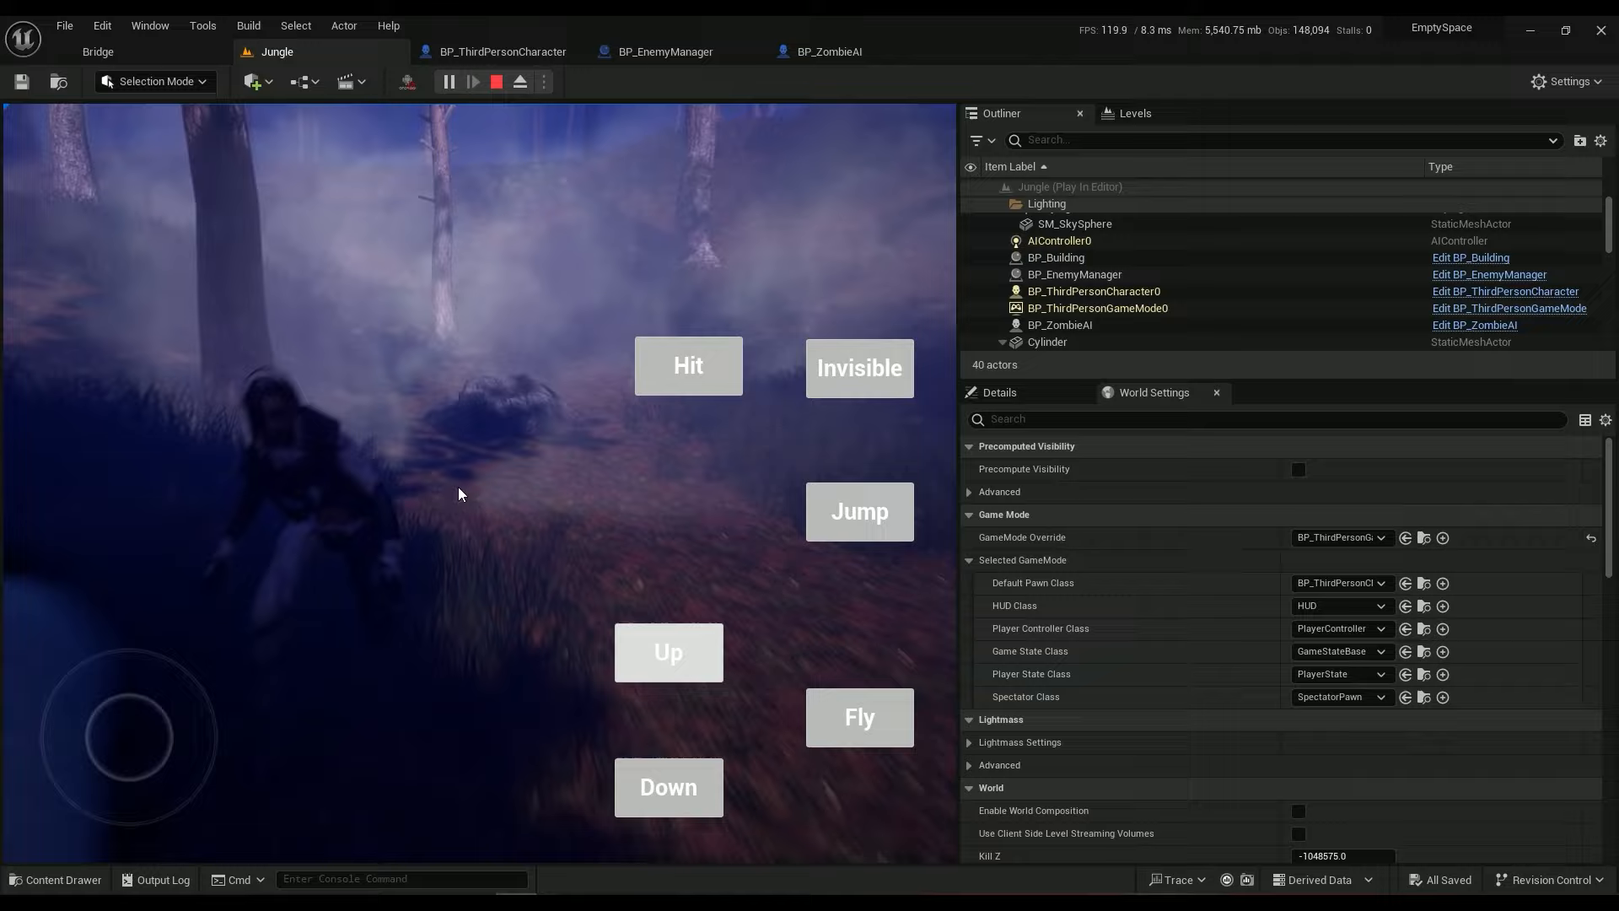
- Stop Play in Editor and select the SplineActor in the Outliner
click(494, 80)
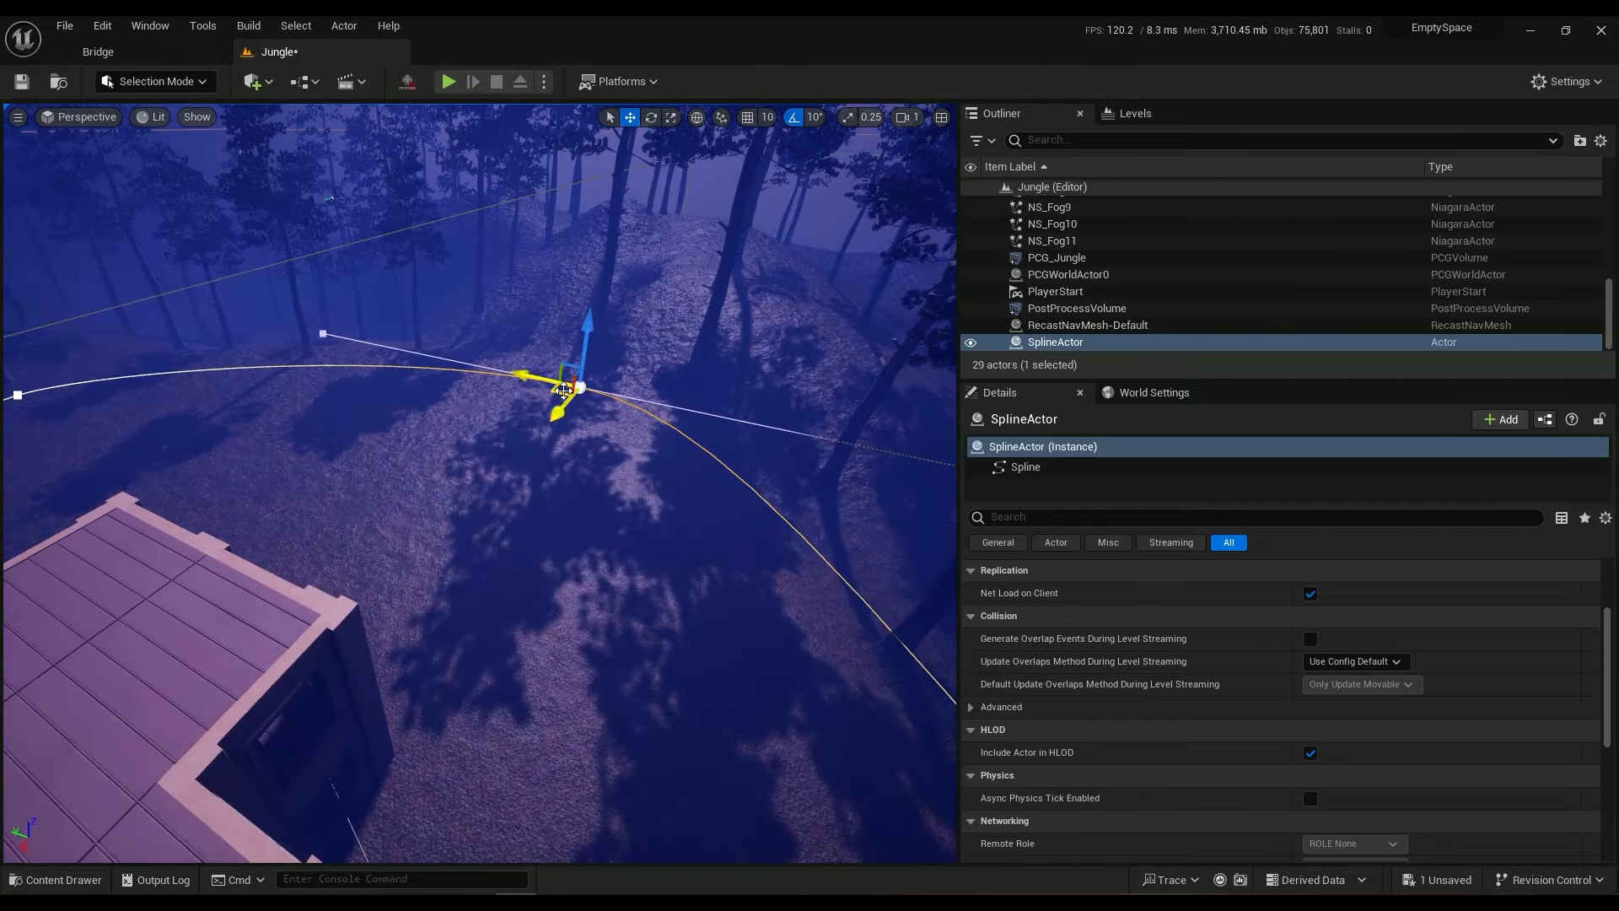
- Move a spline point to reshape the path, inspect NS_Fog, then launch a play session
drag(563, 388, 584, 434)
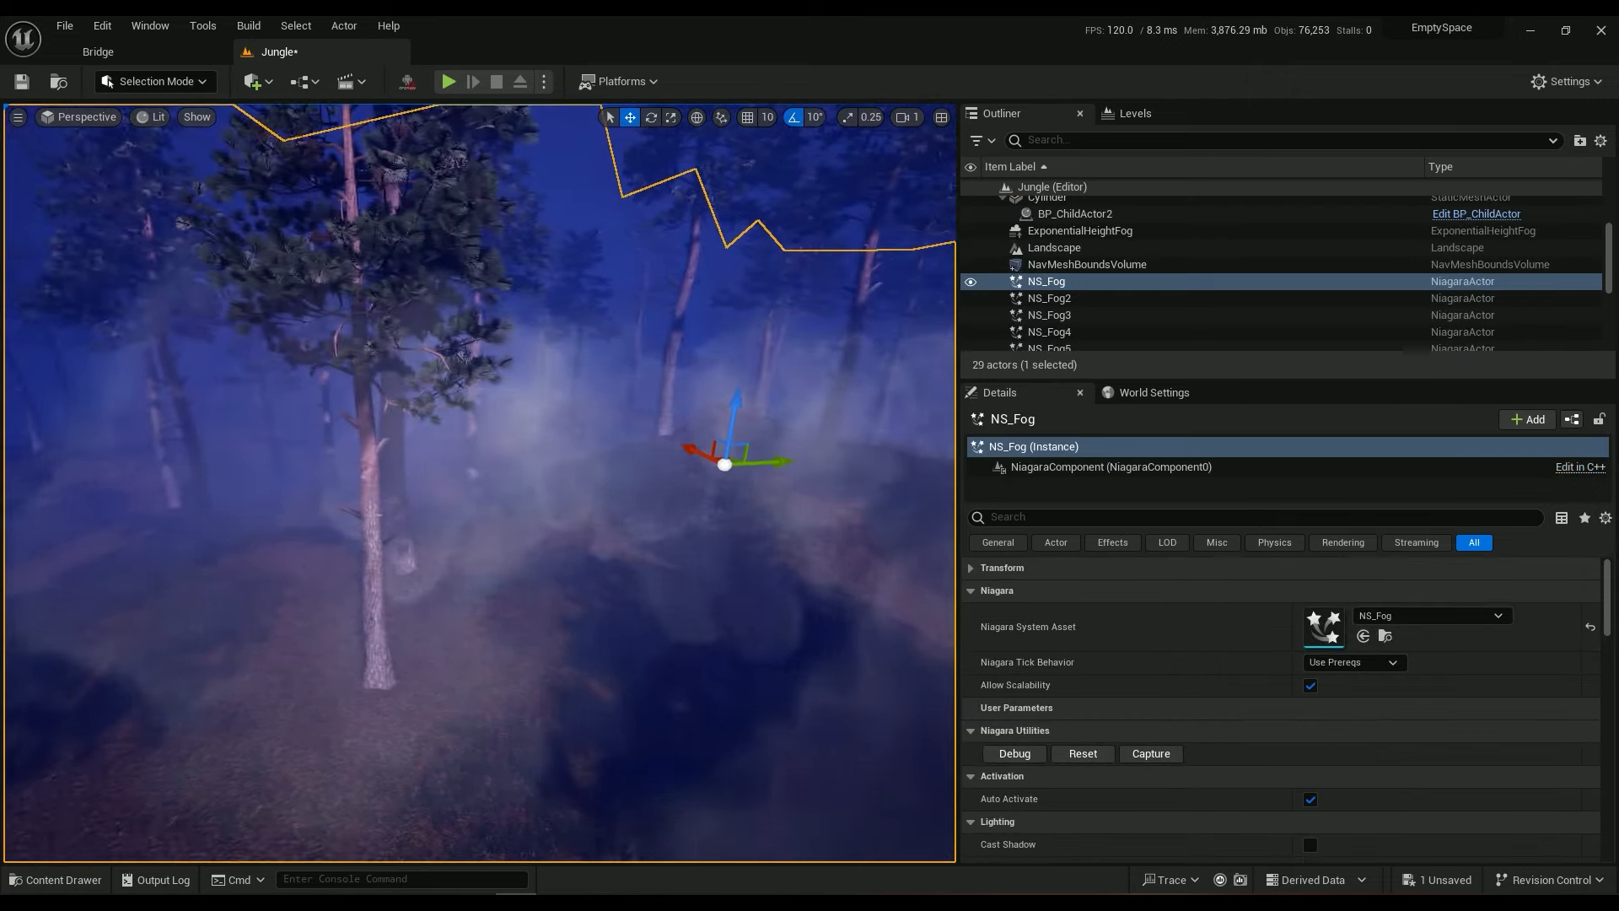
click(449, 81)
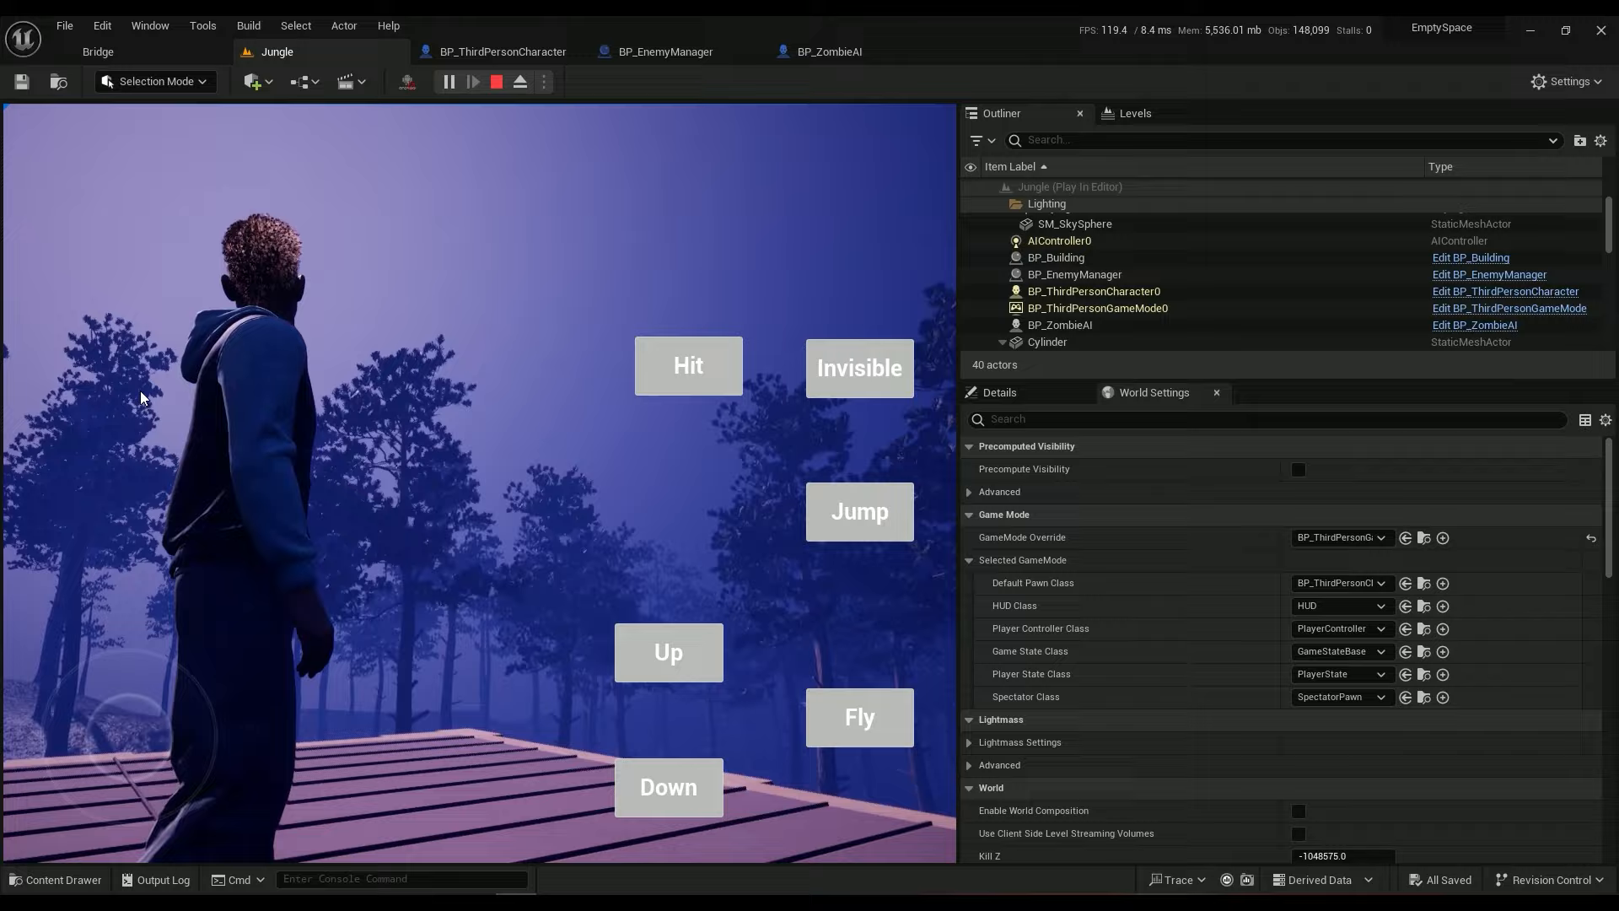